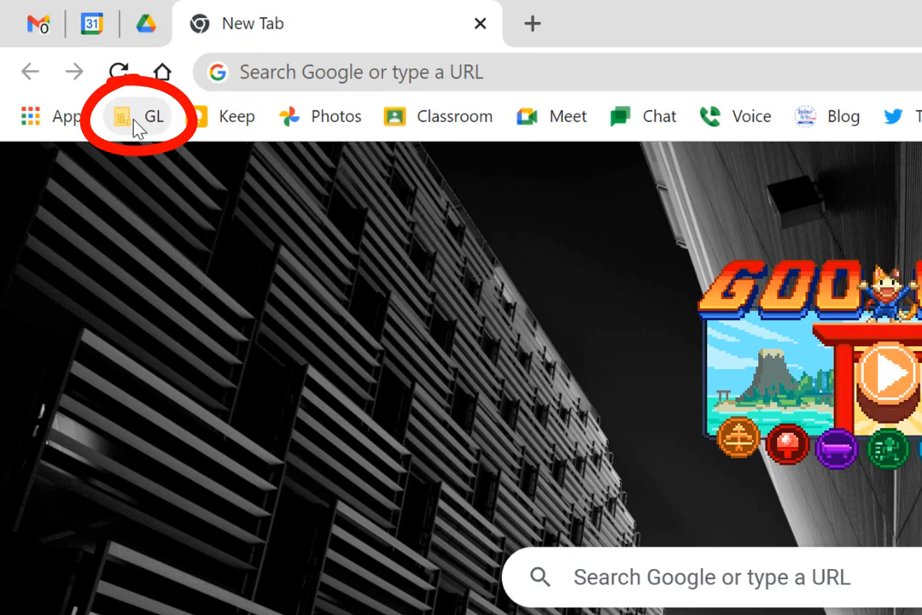
# Step: Open Bravo Self-Service from the GL bookmark folder in Chrome
pyautogui.click(145, 117)
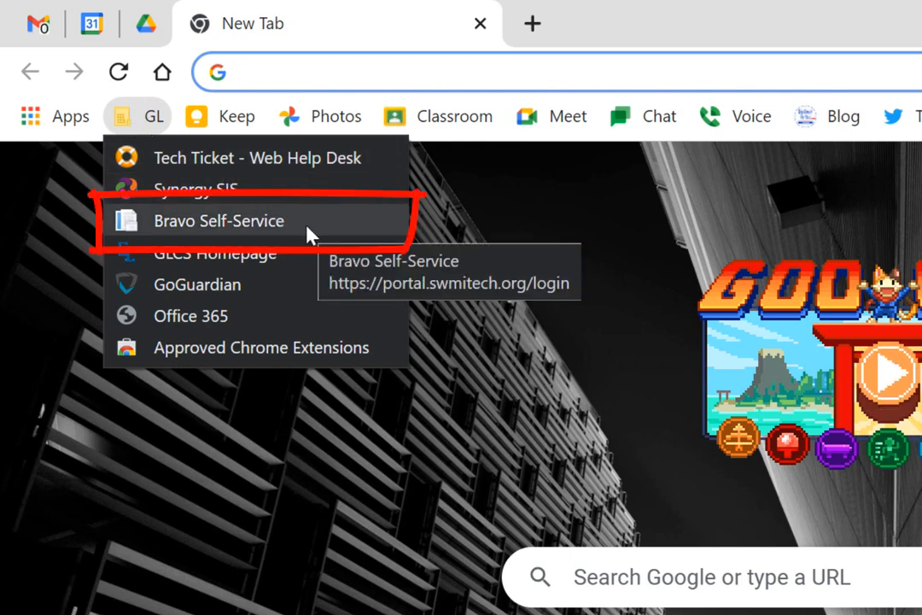
pyautogui.click(219, 221)
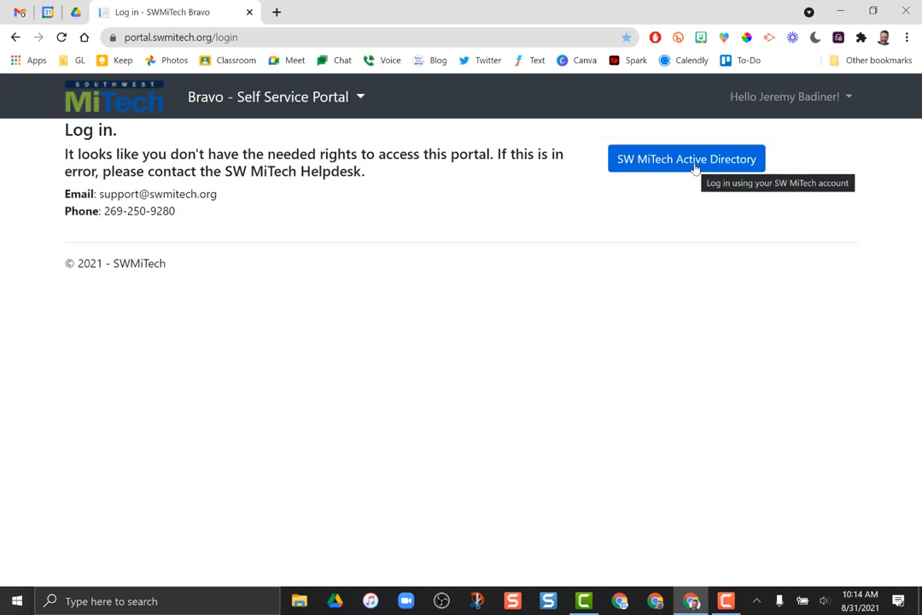
# Step: Log in using the SW MiTech Active Directory option
pyautogui.click(687, 159)
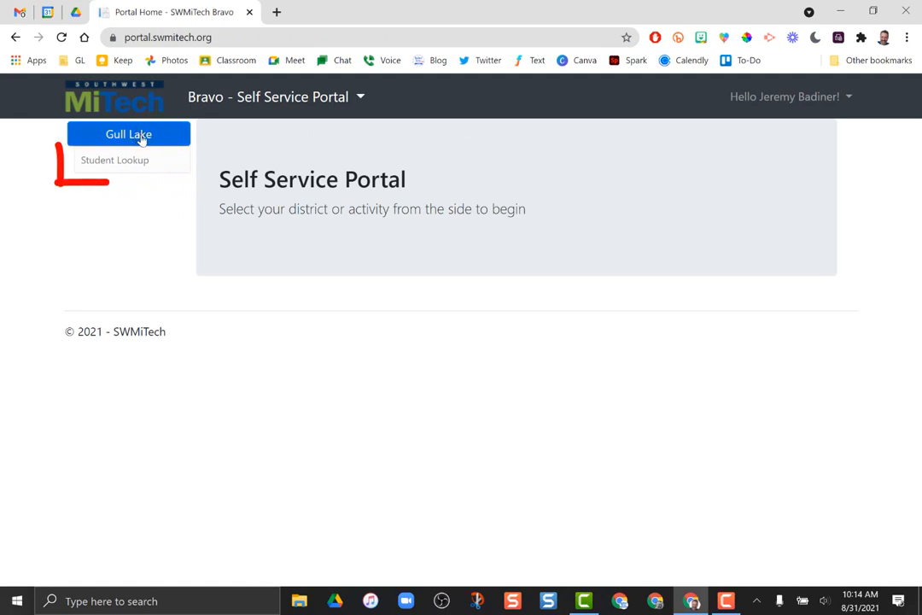
pyautogui.moveTo(116, 161)
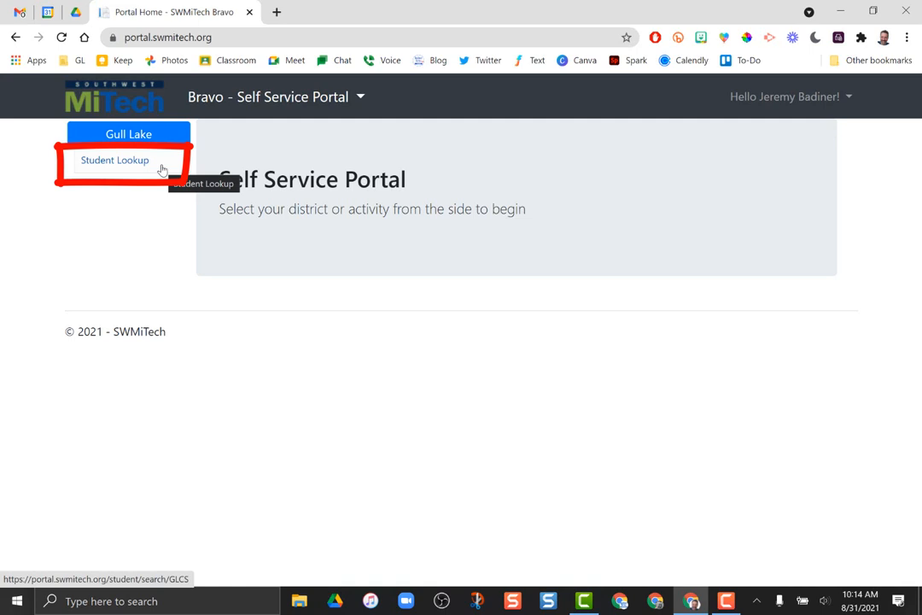
# Step: Choose Student Lookup under the Gull Lake district
pyautogui.click(114, 160)
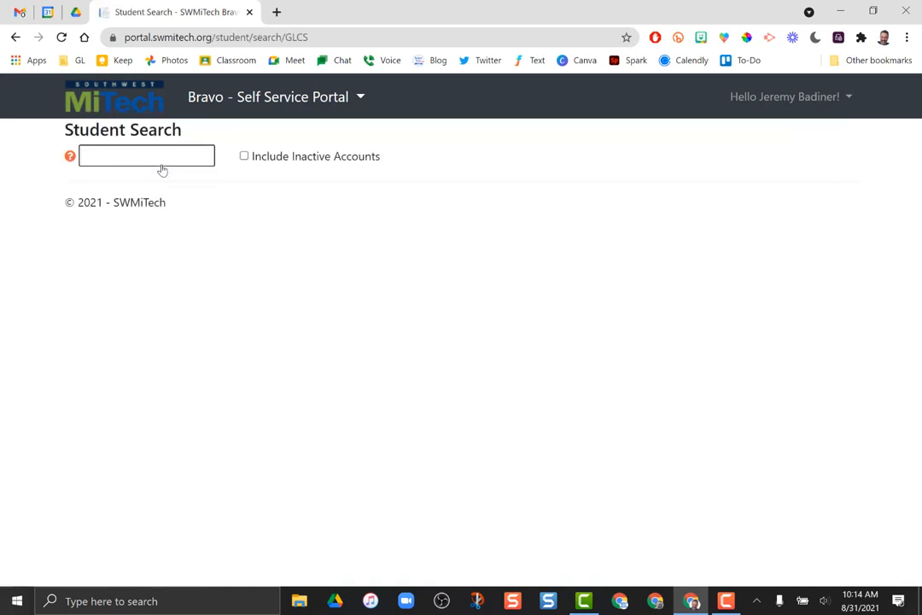
# Step: Enter 'smit' in the Student Search field
pyautogui.click(146, 155)
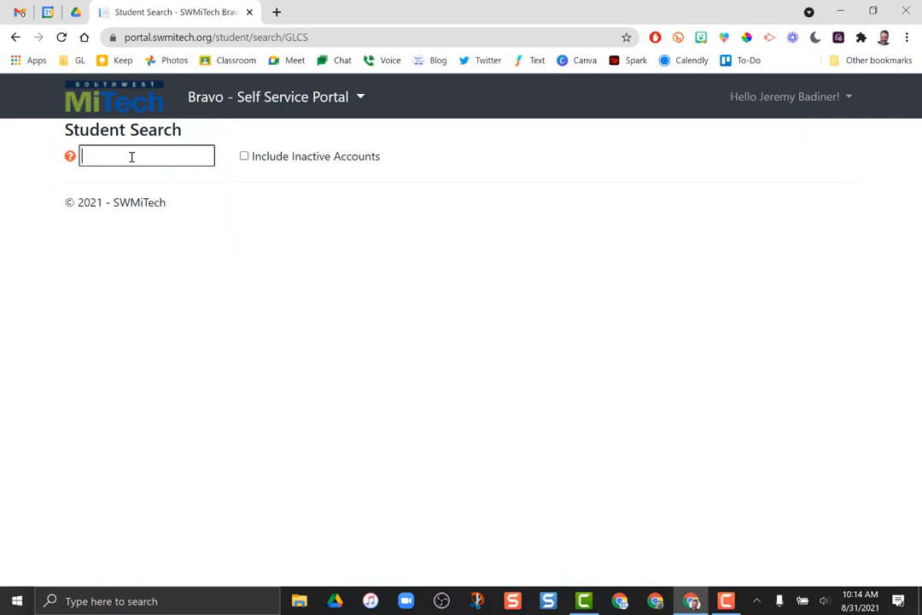
pyautogui.write('smit')
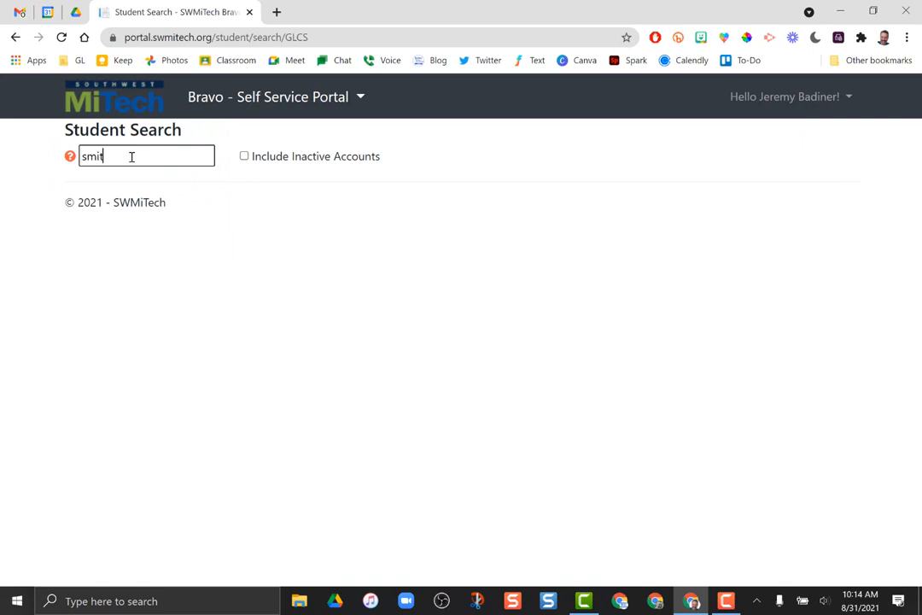